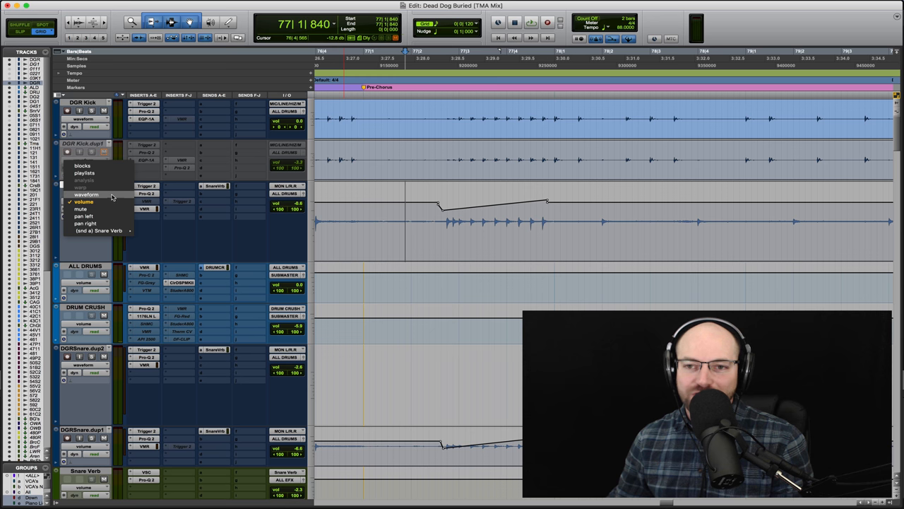
Switch the DGR Snare track view to volume to reveal the pre-chorus crescendo ramp.
click(81, 186)
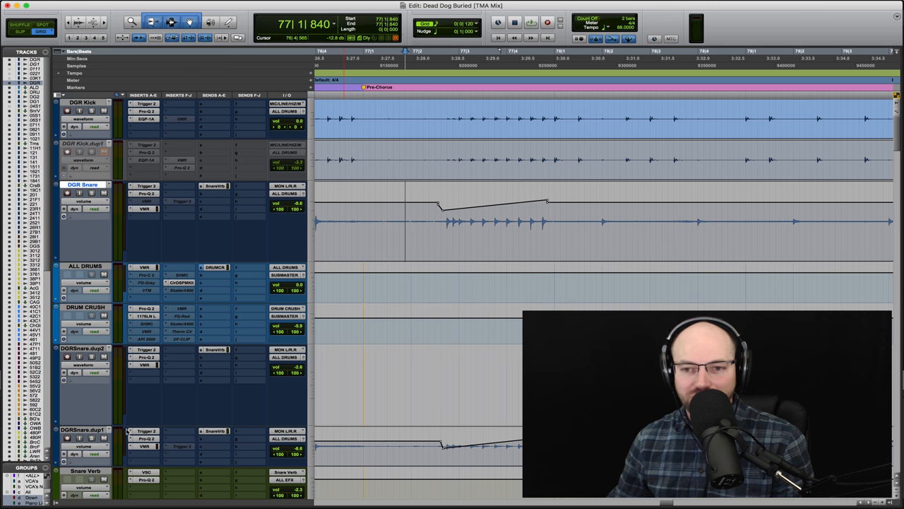
click(95, 454)
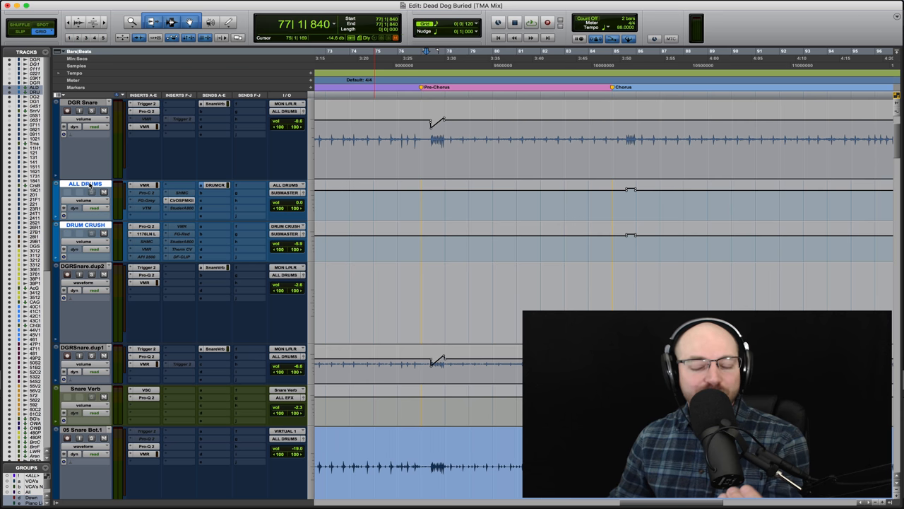
mouse_move(84, 193)
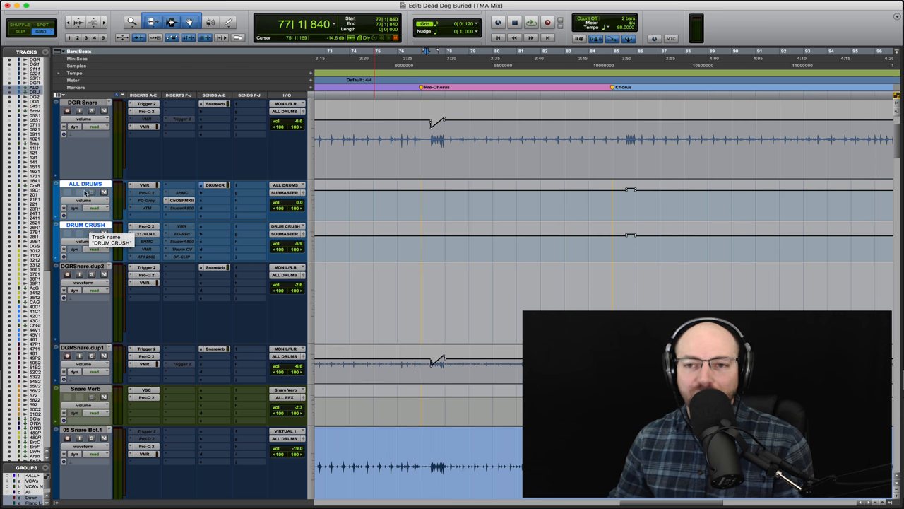